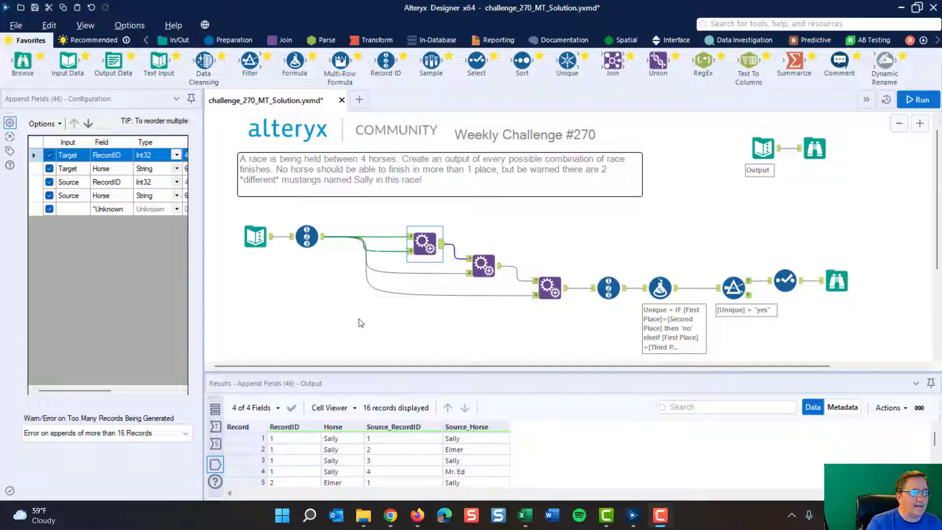
mouse_move(357, 279)
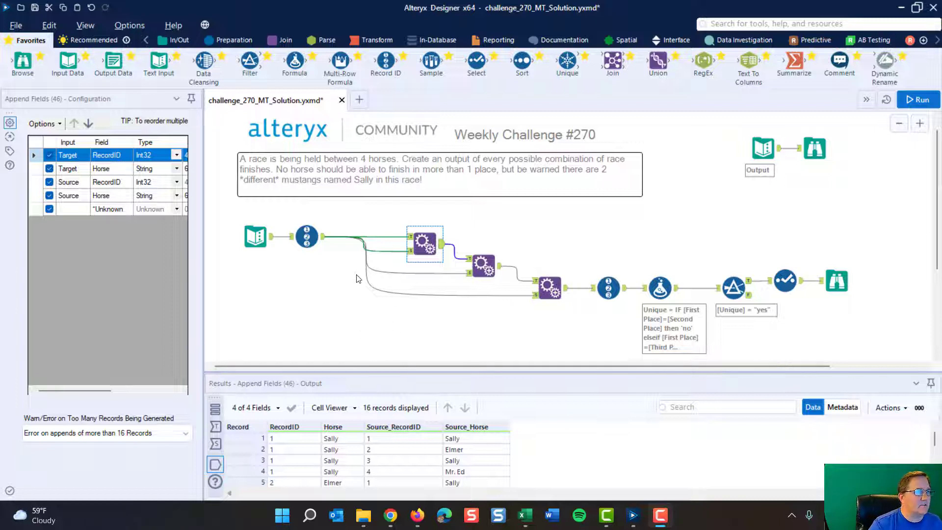
- Select the Text Input tool to reveal its four horse rows: Sally, Elmer, Sally, Mr. Ed
scroll(down, 3)
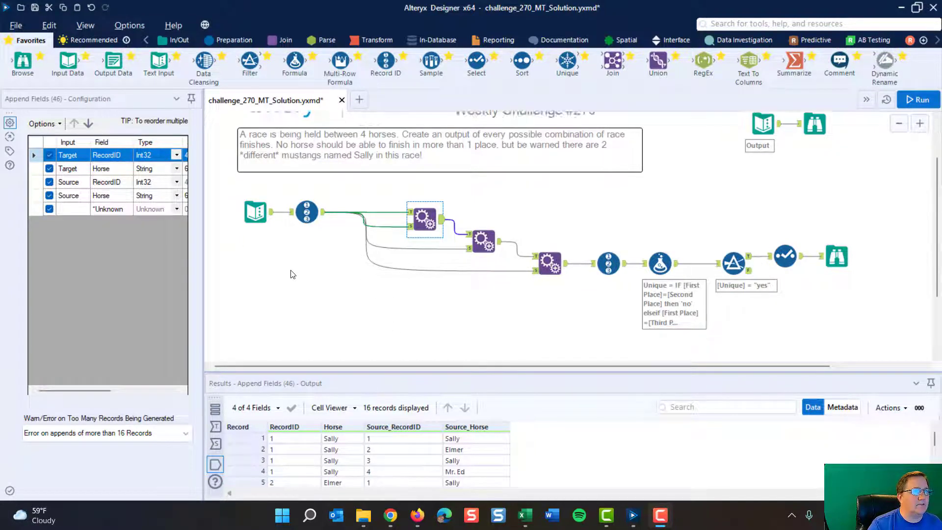
click(256, 187)
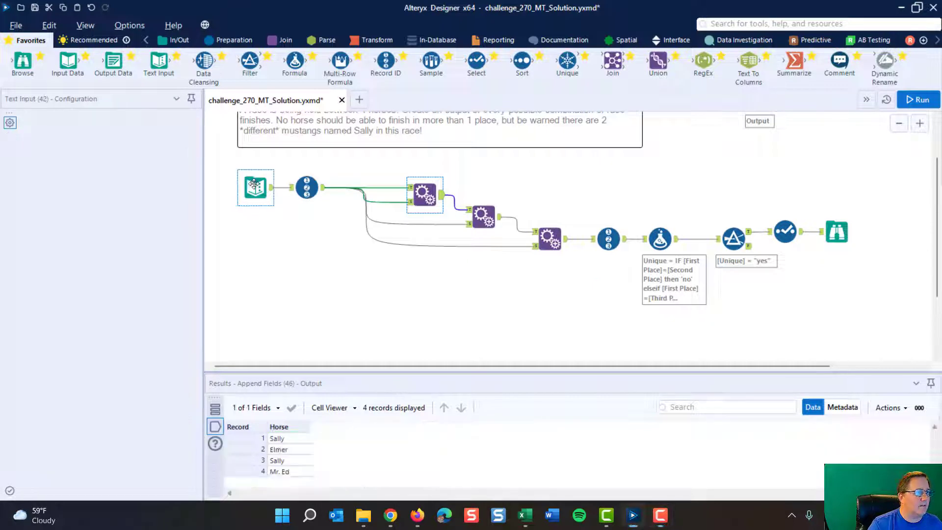
click(256, 188)
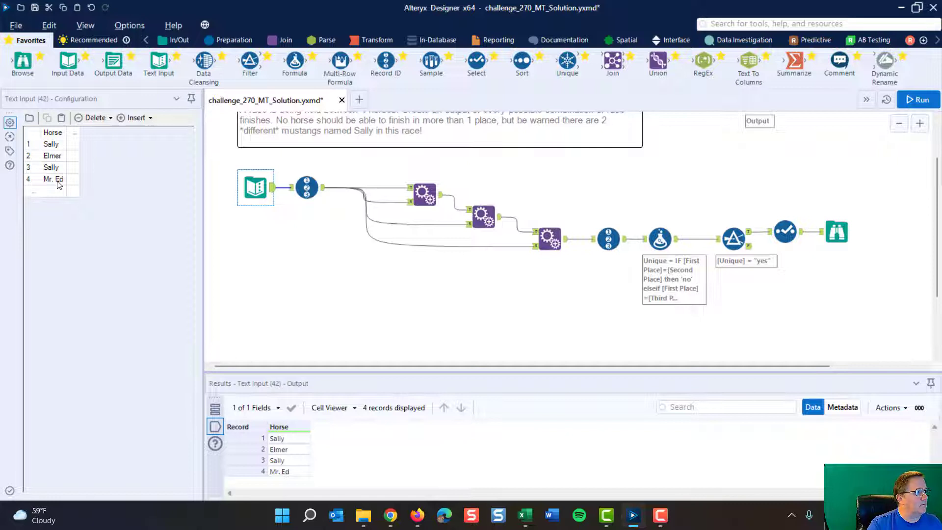
mouse_move(314, 199)
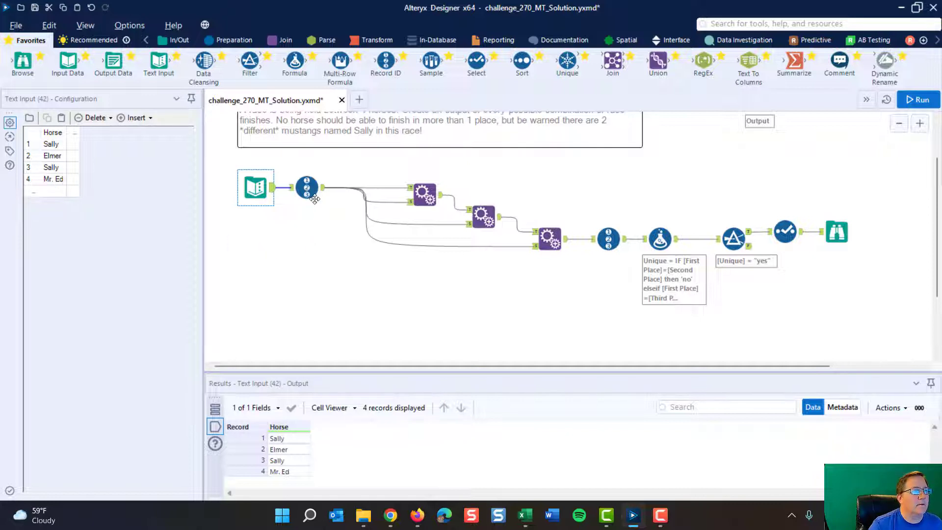
- Inspect the Record ID tool numbering the four horses 1 to 4 in a RecordID column
click(307, 188)
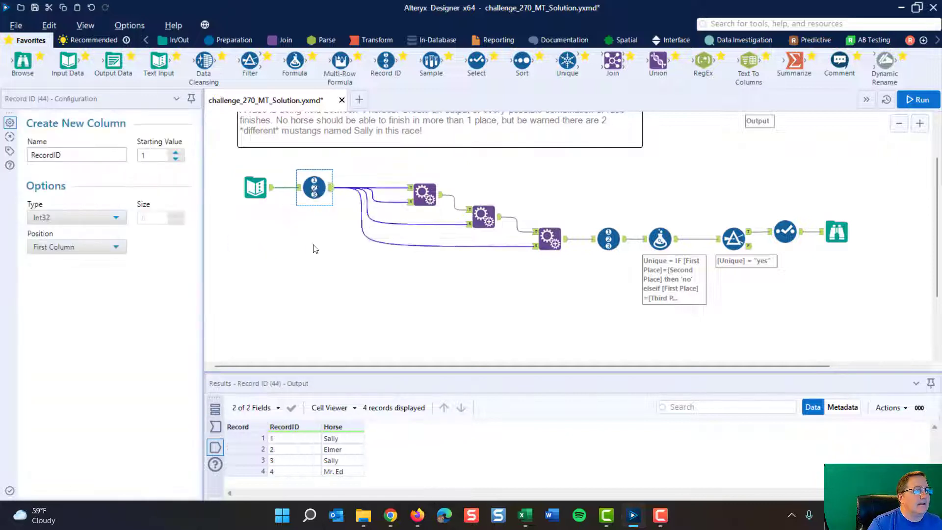
click(254, 188)
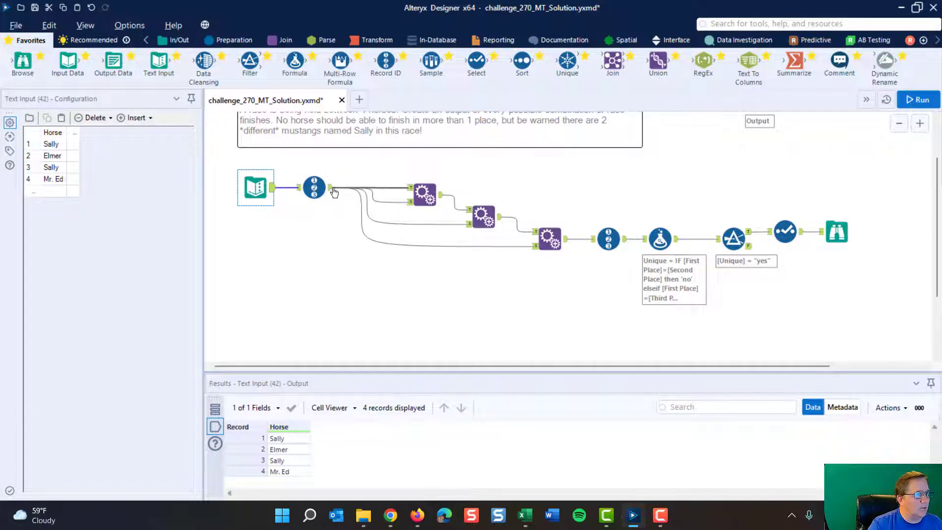
click(314, 187)
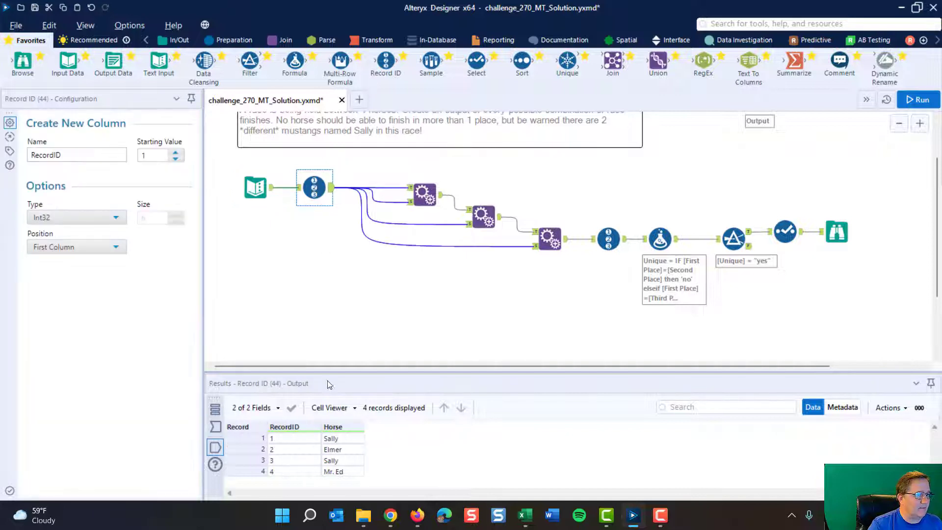
mouse_move(291, 444)
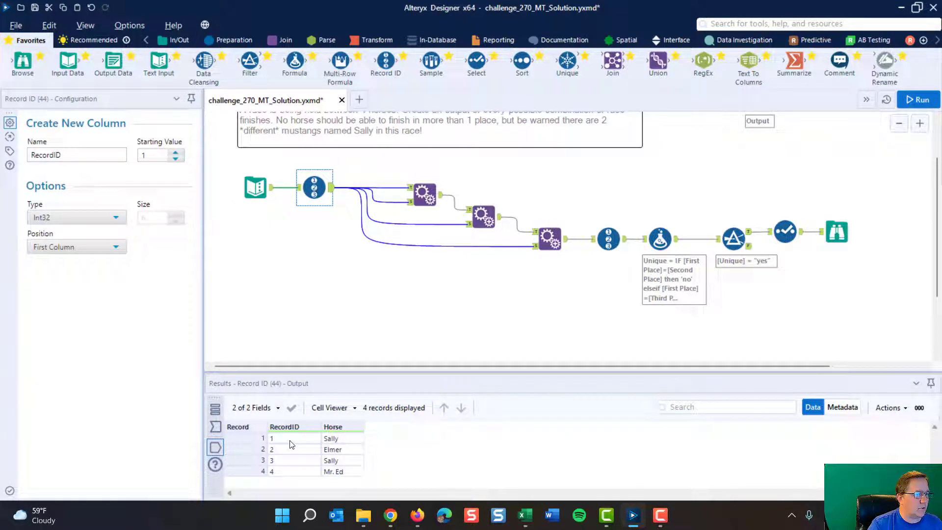
mouse_move(408, 363)
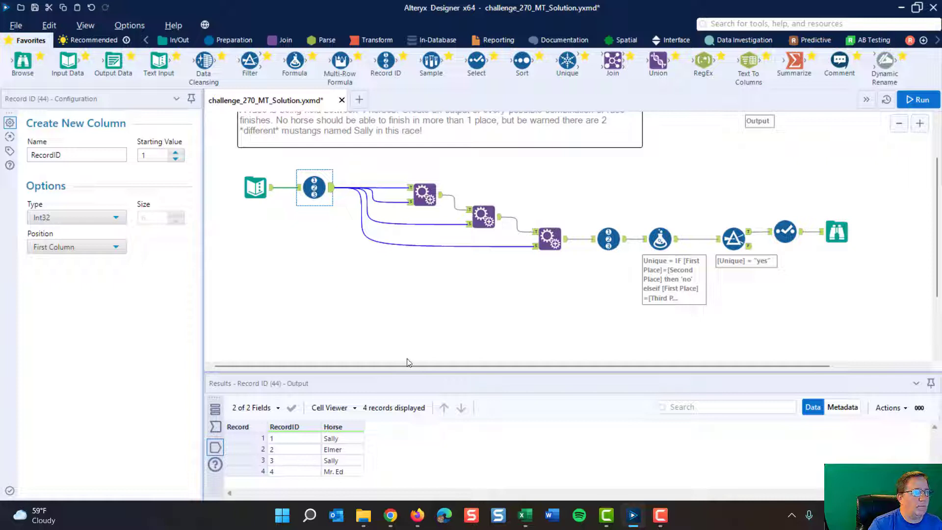
mouse_move(426, 193)
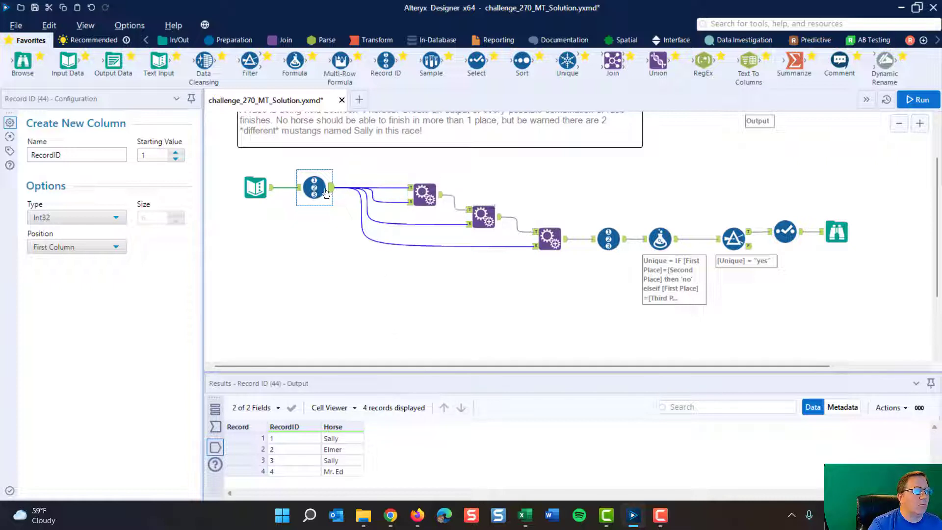
mouse_move(332, 190)
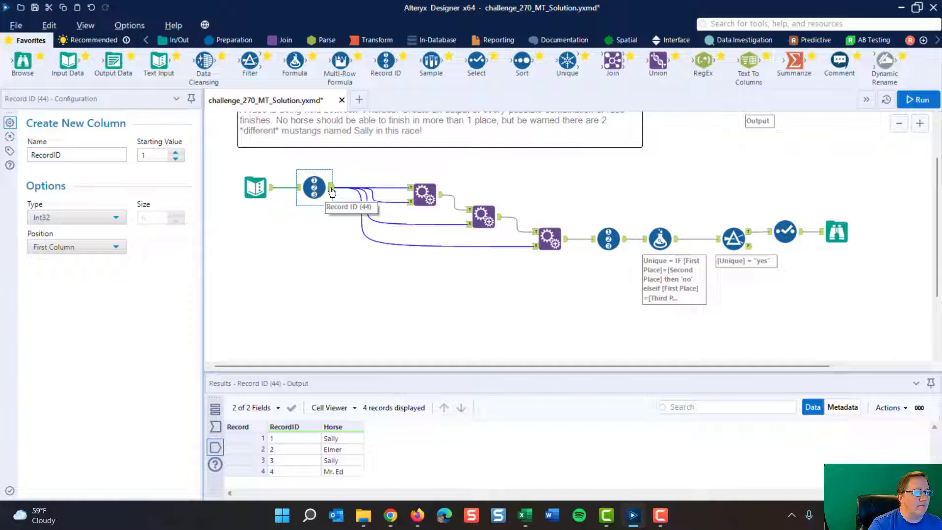
mouse_move(416, 193)
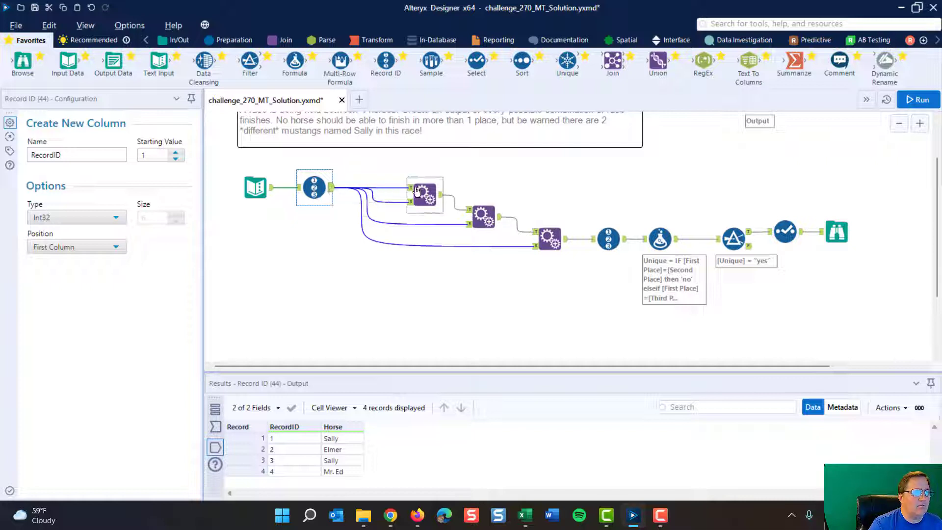
mouse_move(412, 208)
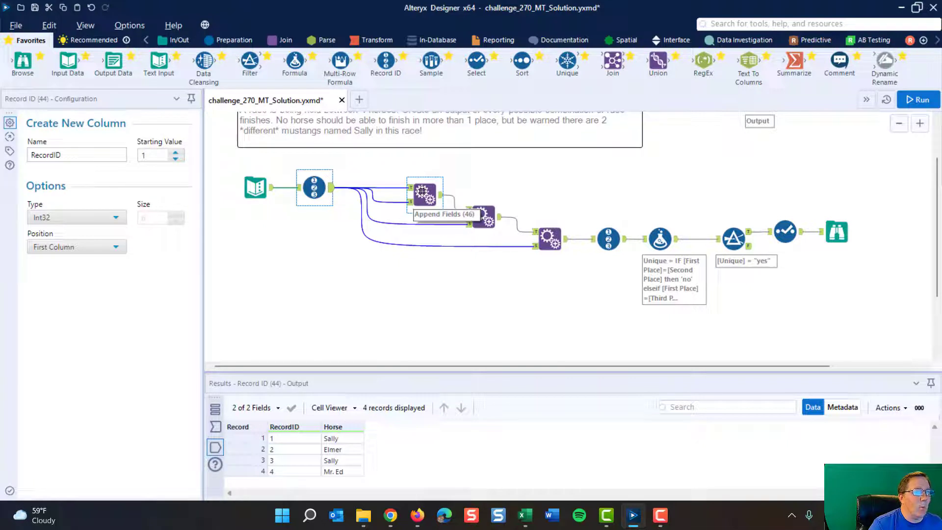
- Review the first Append Fields output of 16 records pairing every horse with every horse
click(426, 194)
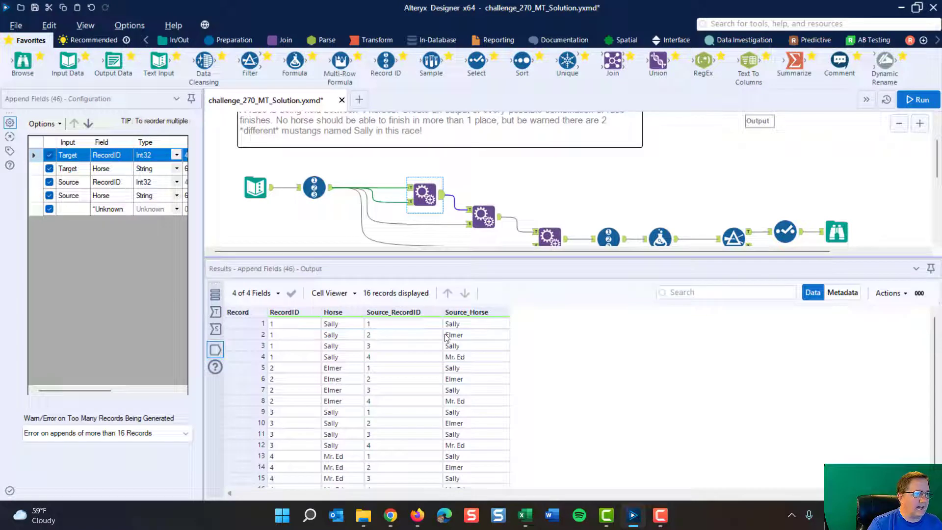
mouse_move(422, 356)
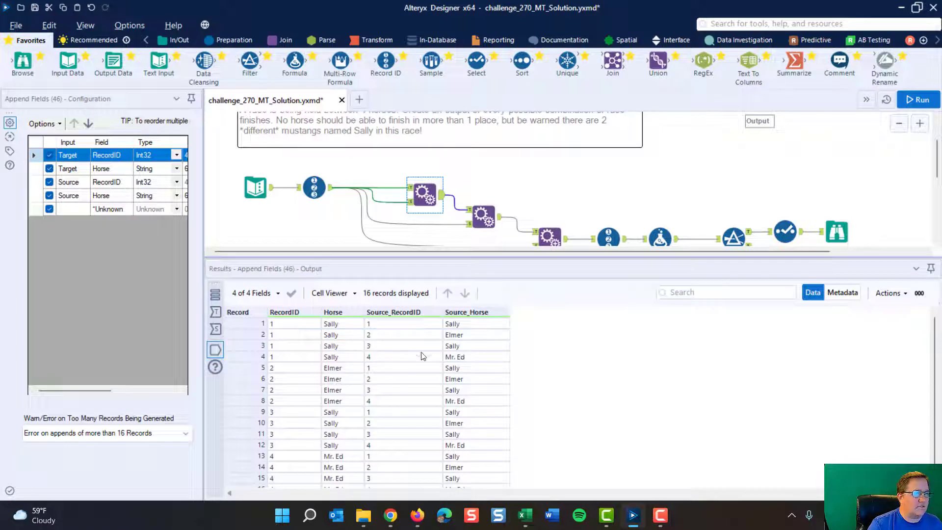
mouse_move(476, 361)
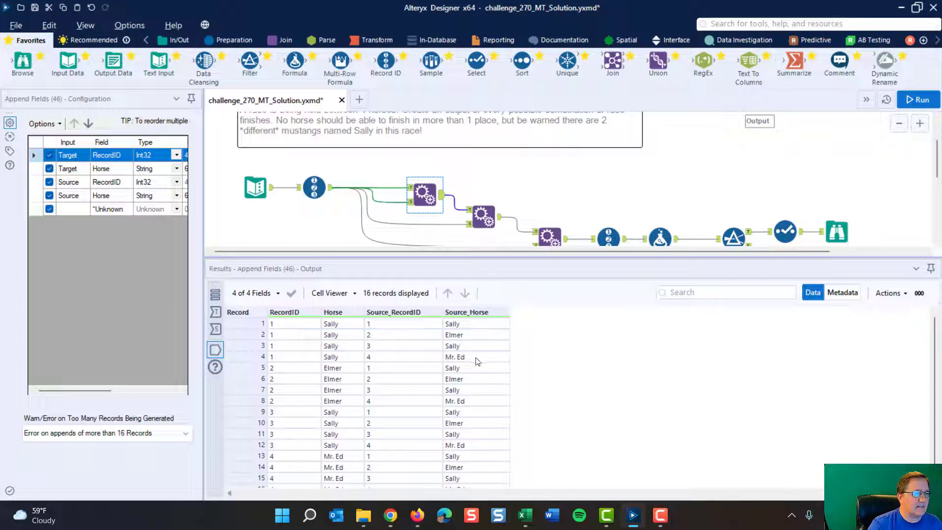
mouse_move(361, 378)
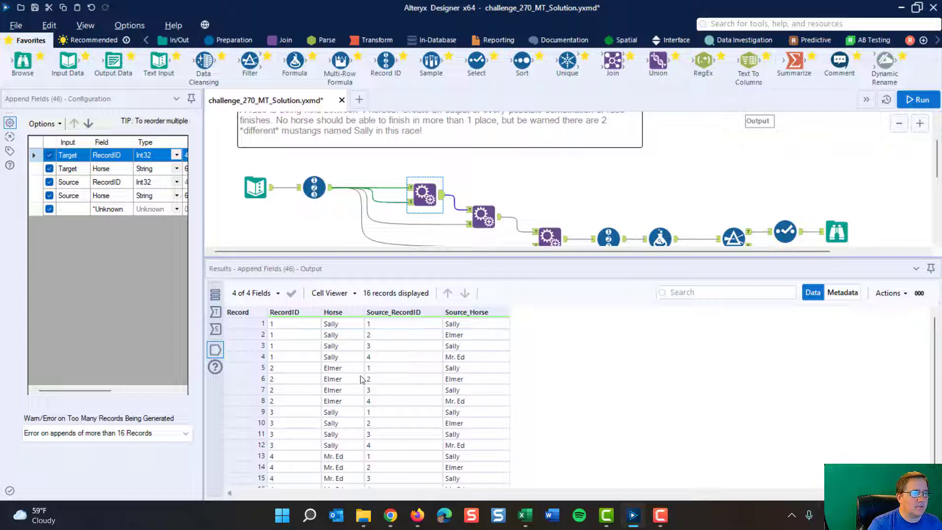
mouse_move(443, 391)
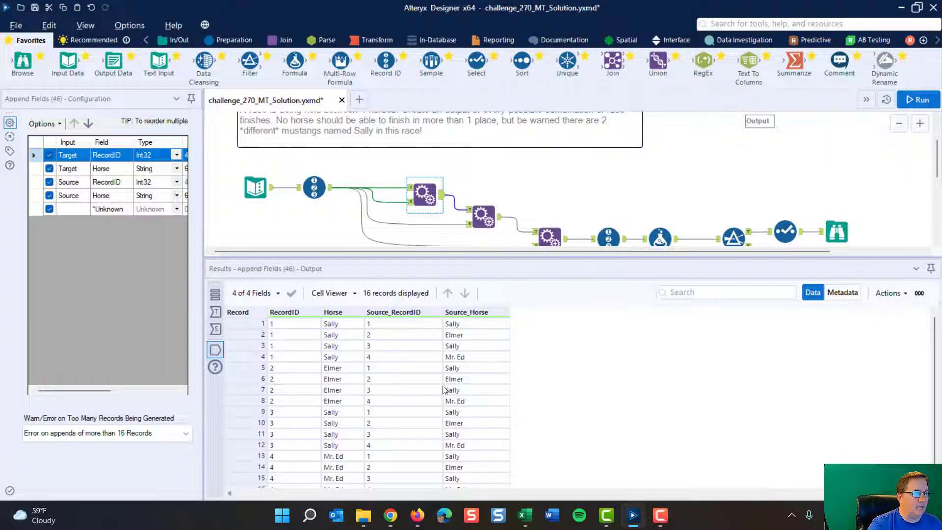
mouse_move(373, 395)
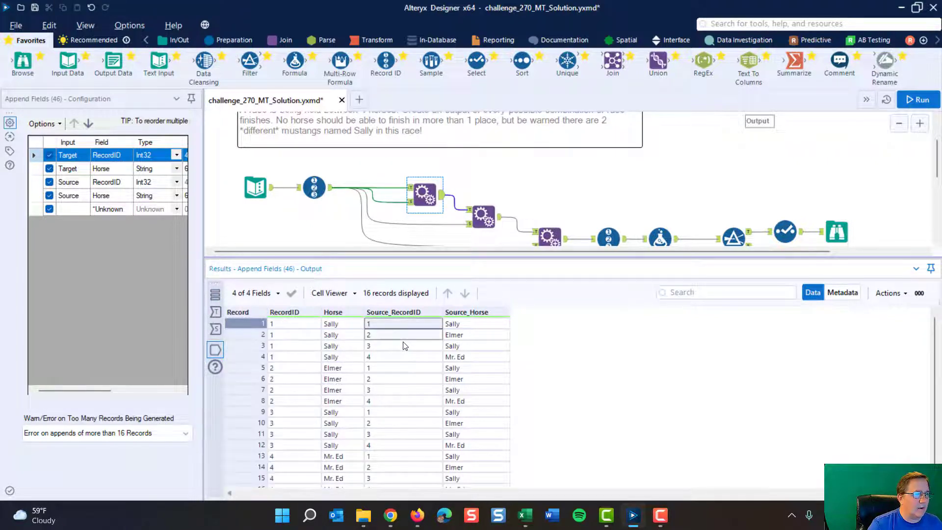
click(475, 345)
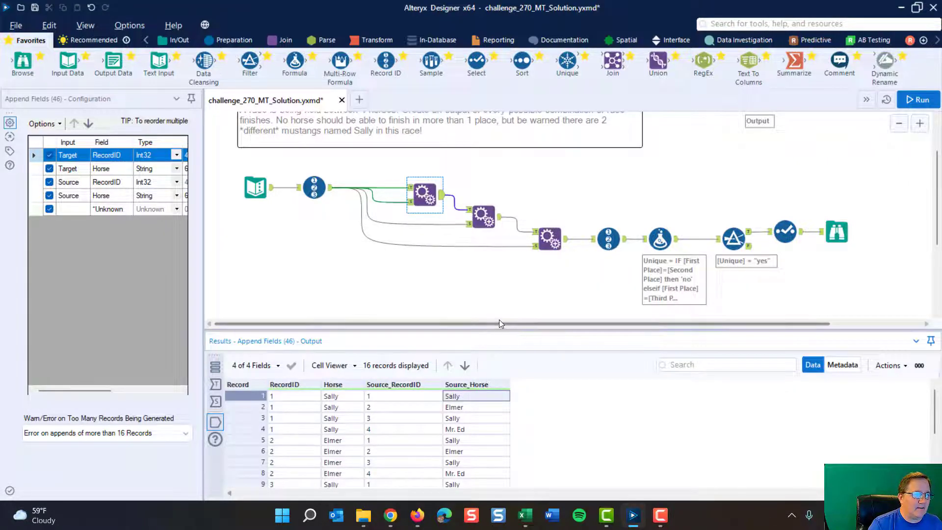
mouse_move(453, 203)
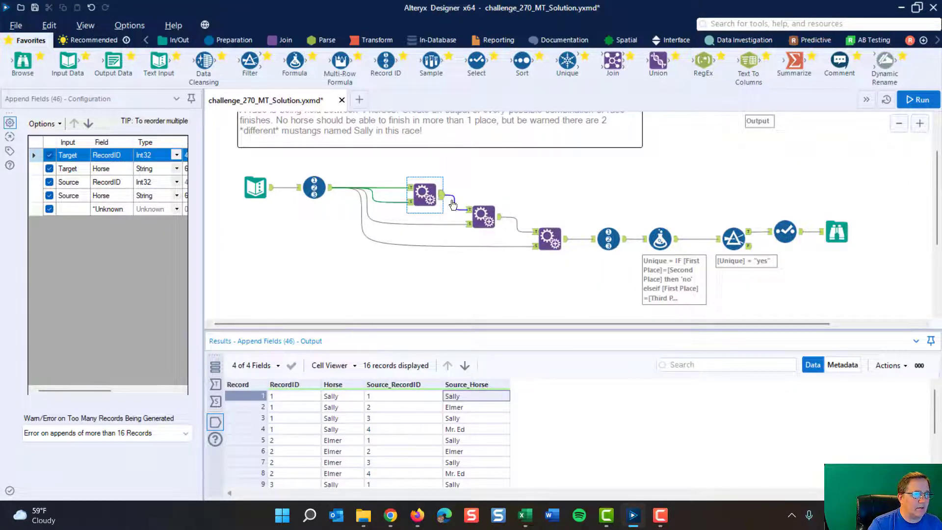
mouse_move(455, 247)
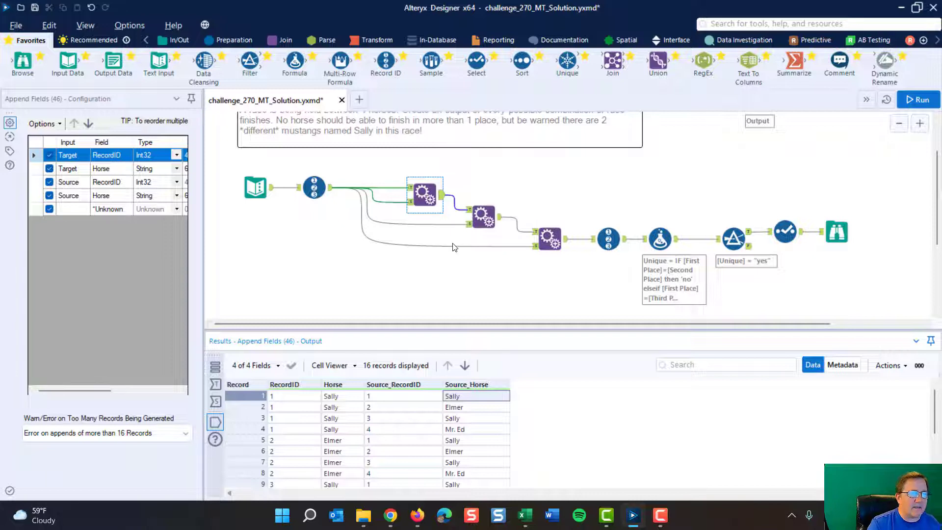
click(484, 217)
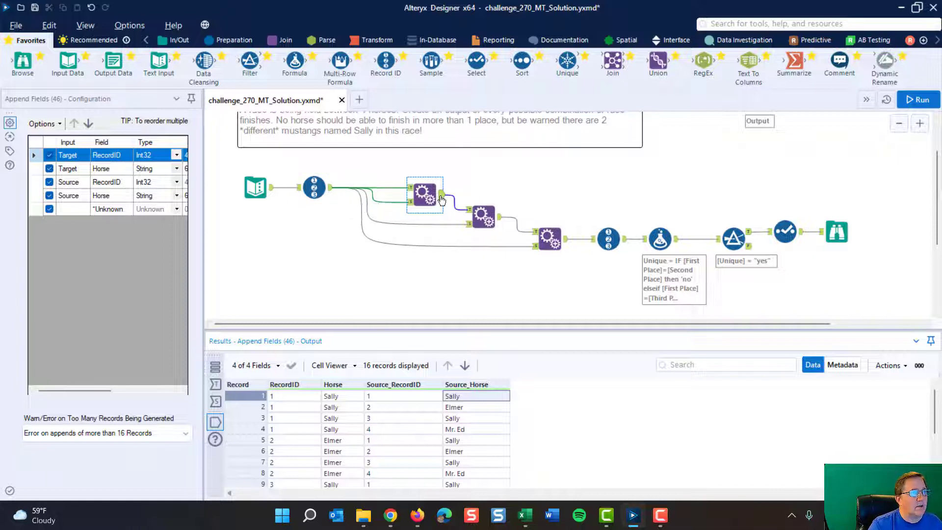
mouse_move(406, 447)
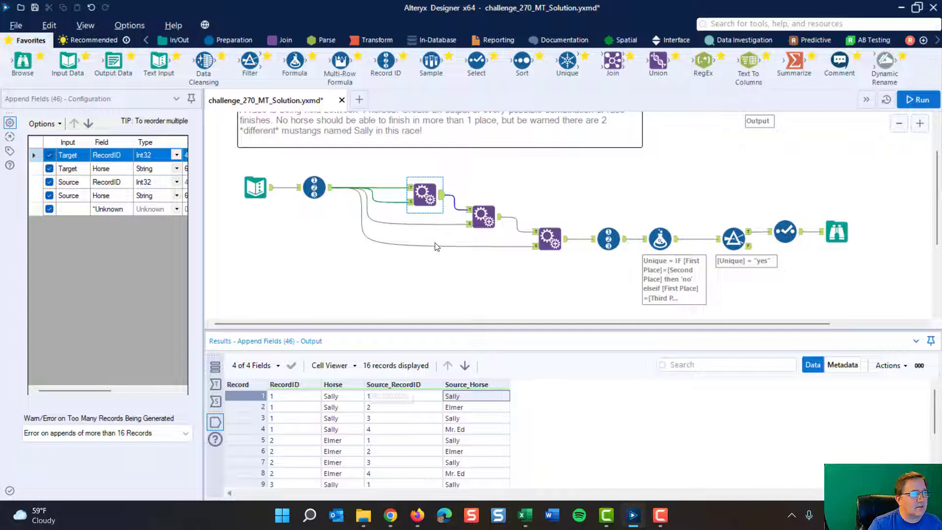
- Inspect the second Append Fields output of 64 records and scroll through its Results grid
click(484, 216)
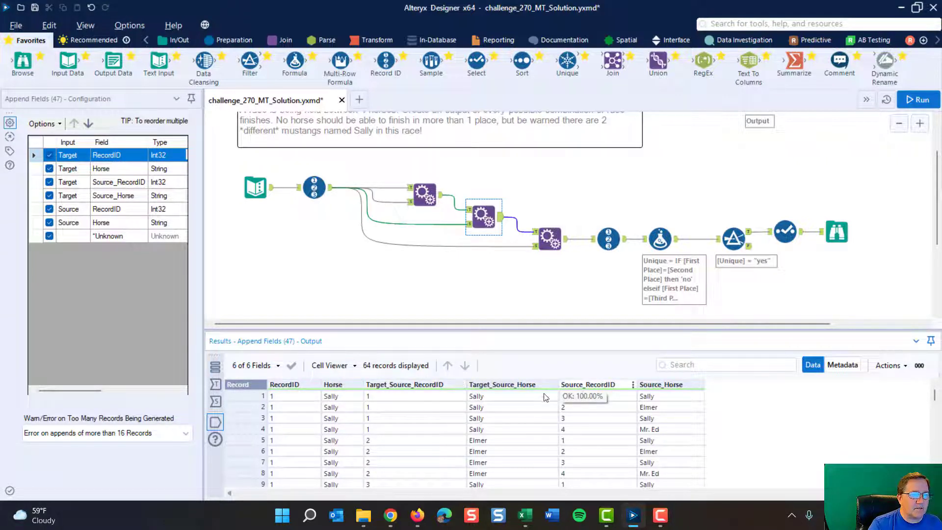
click(294, 395)
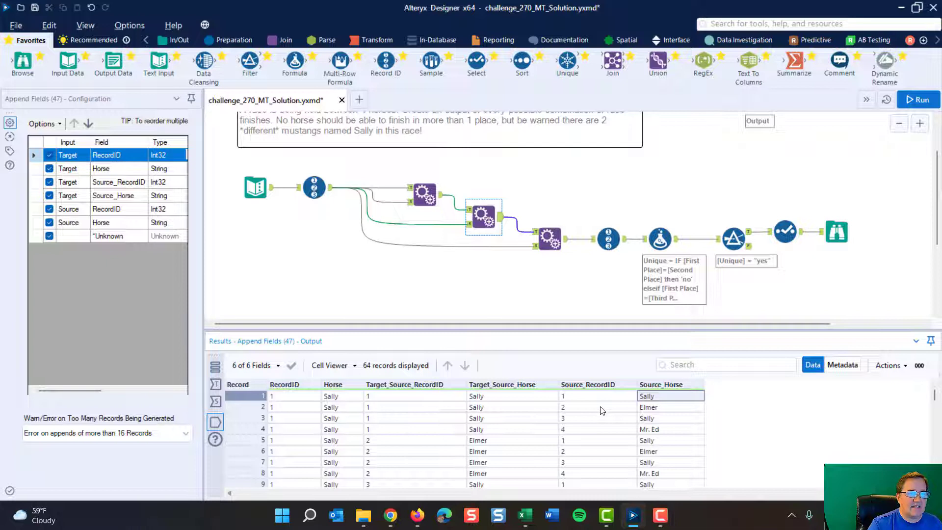
mouse_move(344, 436)
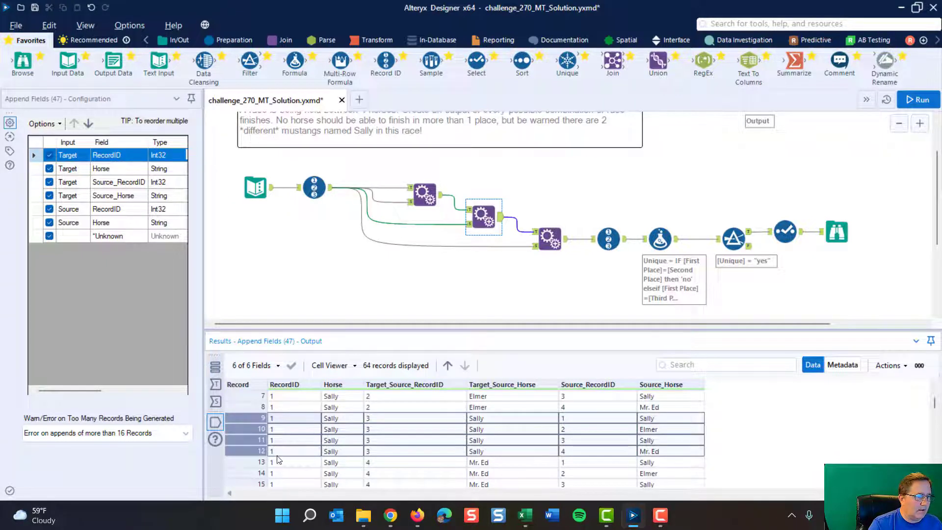
scroll(down, 3)
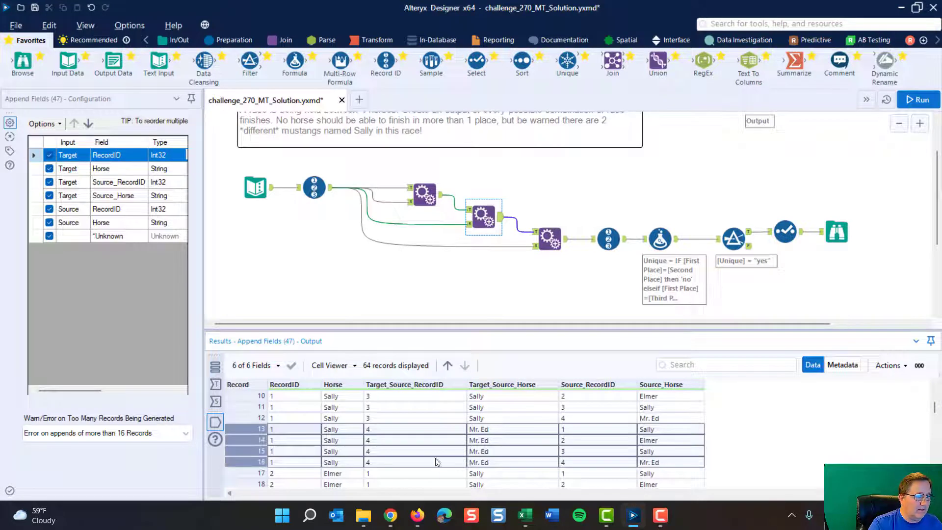
scroll(down, 3)
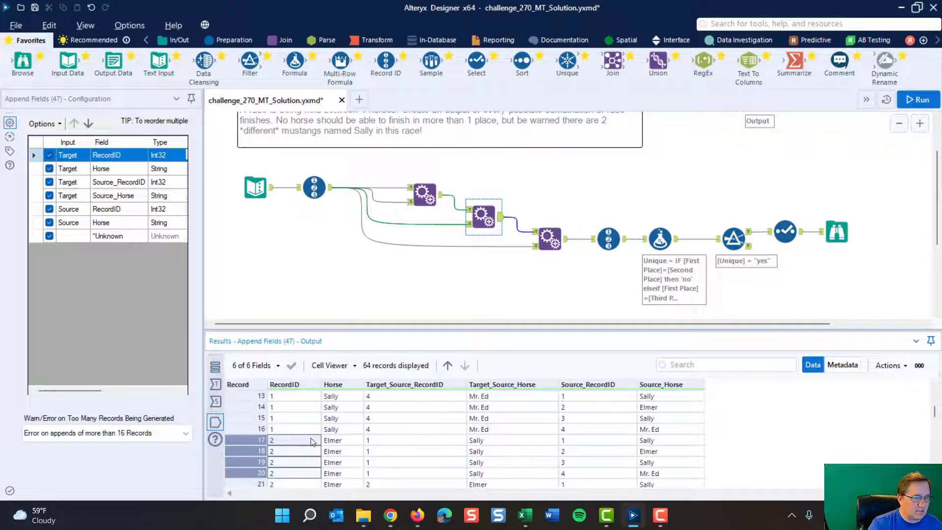
mouse_move(636, 406)
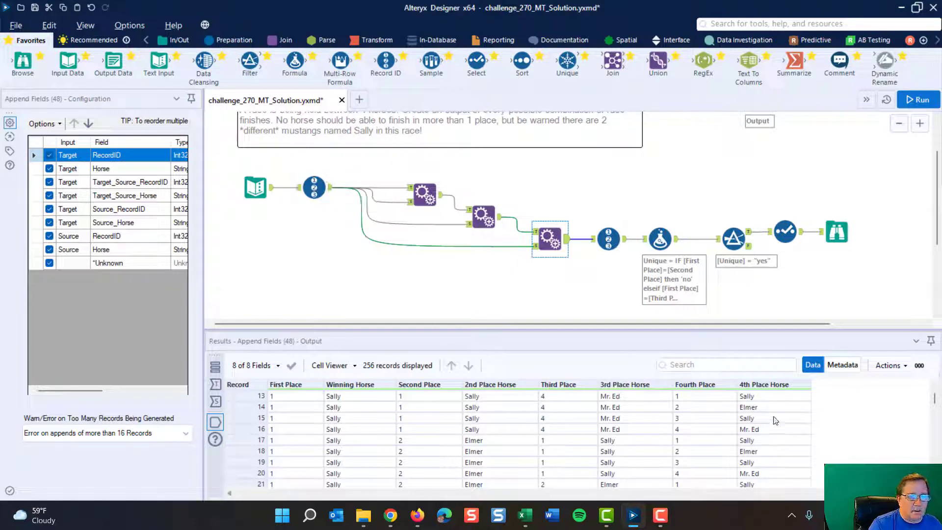
mouse_move(541, 350)
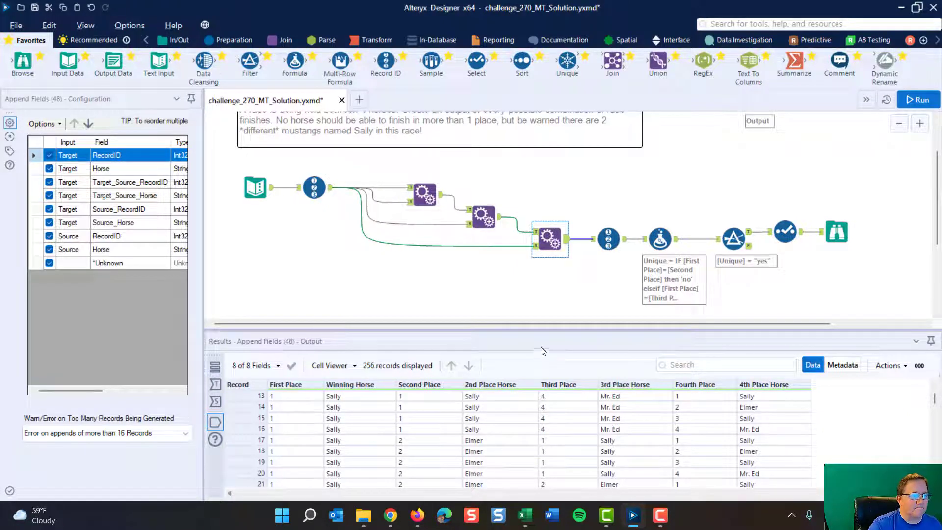
- Review the Record ID step adding a CombinationID from 1 across all 256 finish orders
click(608, 239)
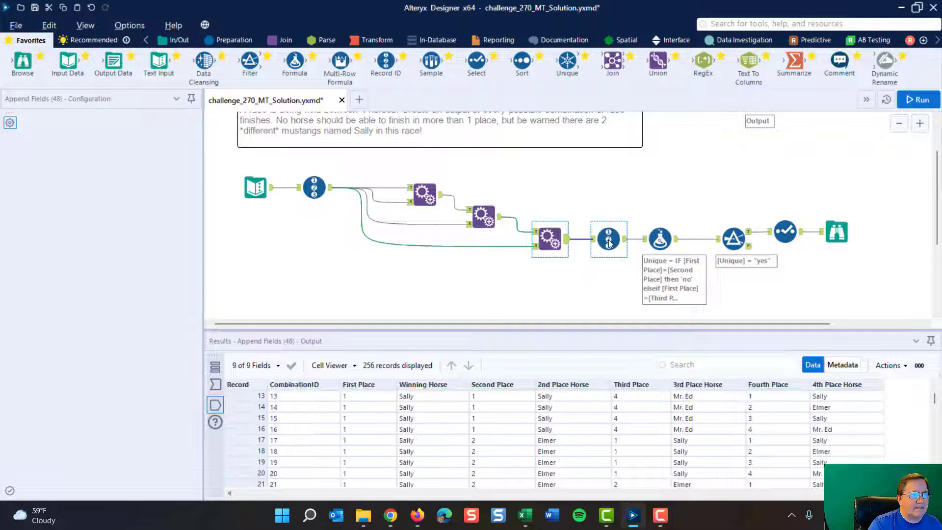
click(608, 238)
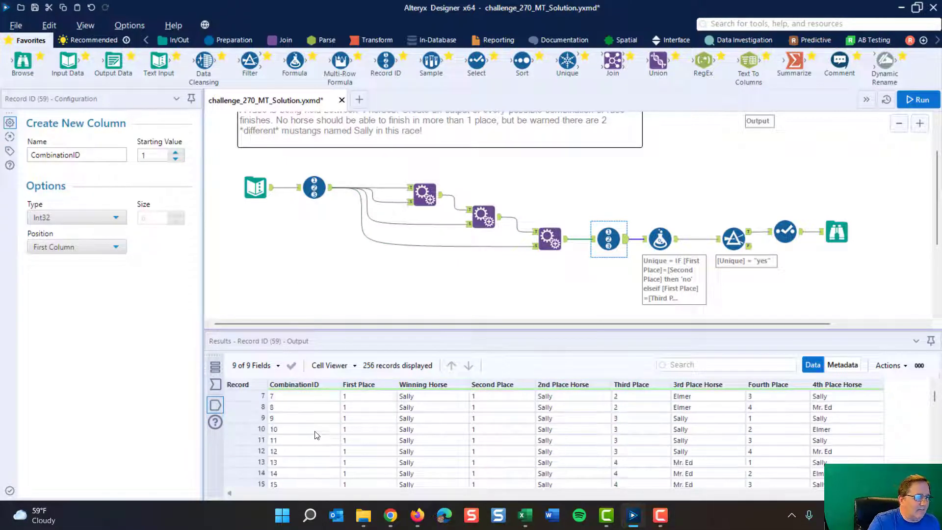
scroll(down, 3)
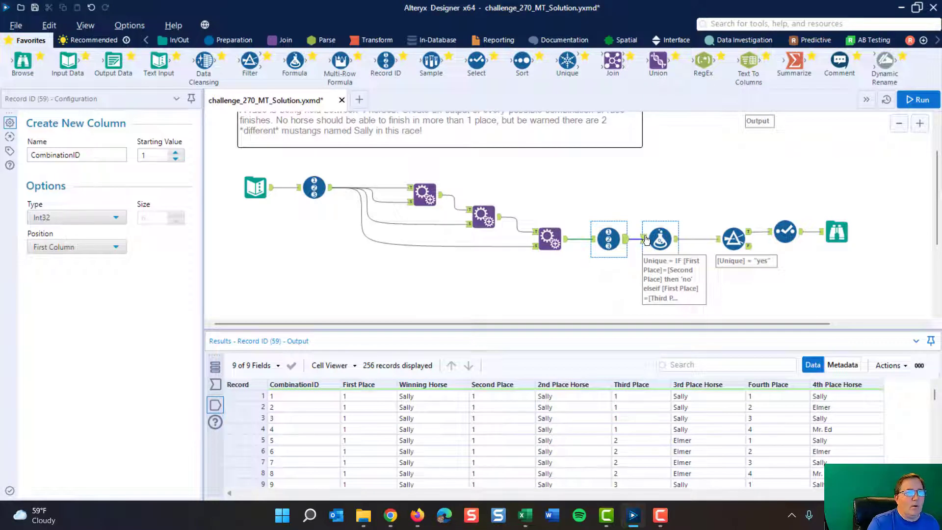
- Read the Formula tool's Unique IF/elseif expression yielding 'no' on matching place numbers, else 'yes'
click(659, 237)
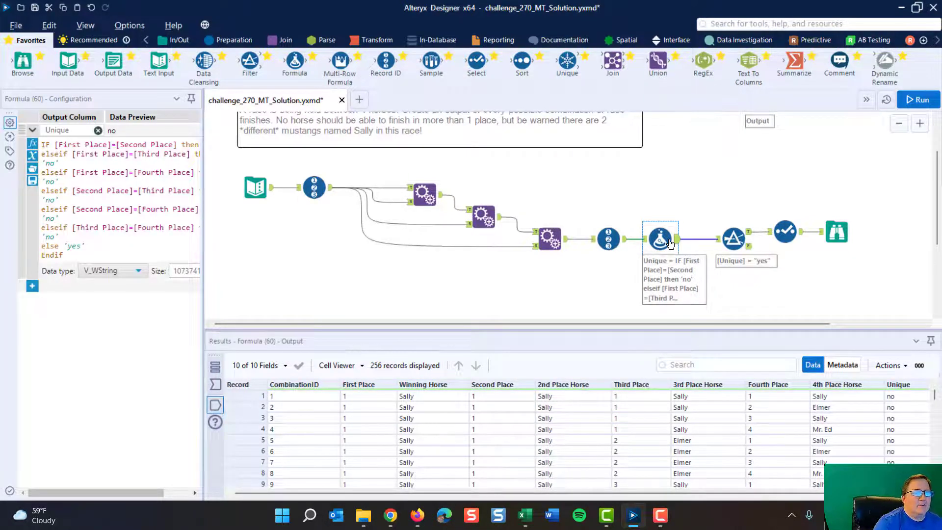
mouse_move(236, 316)
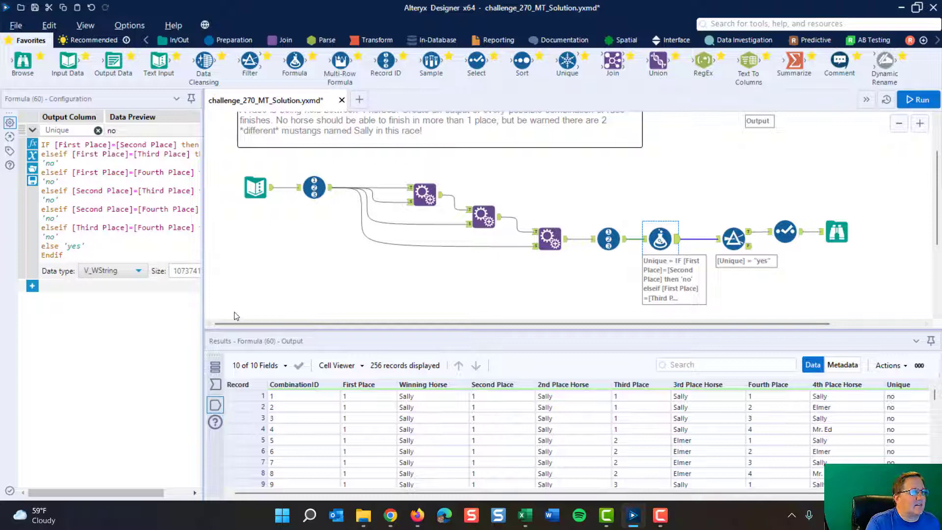
mouse_move(203, 305)
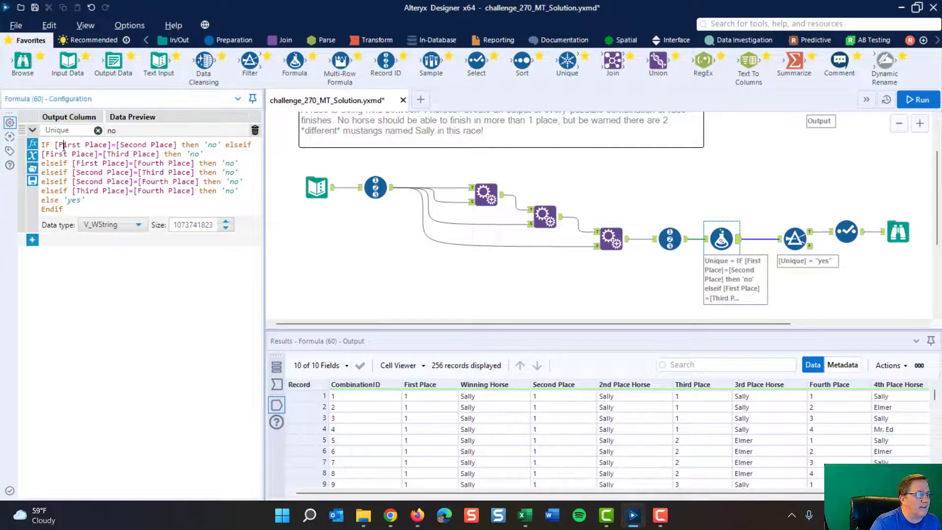
mouse_move(421, 388)
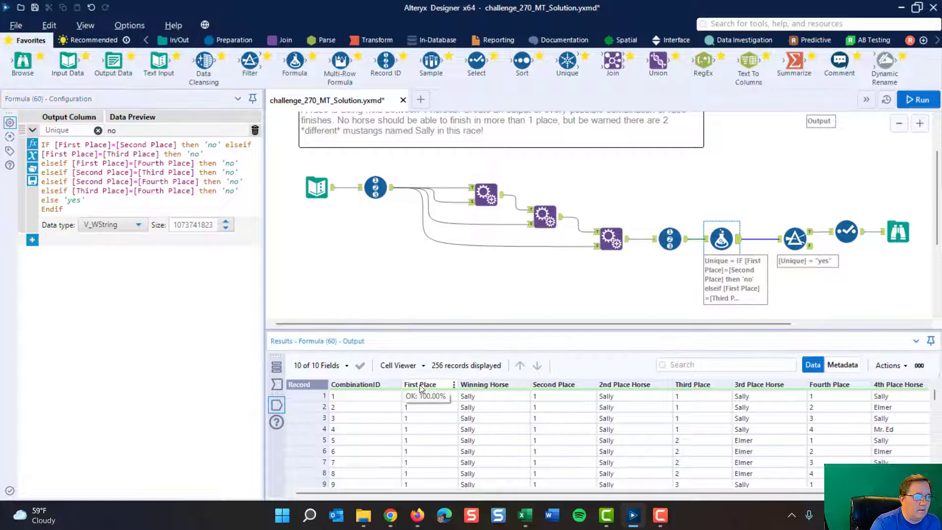
mouse_move(573, 388)
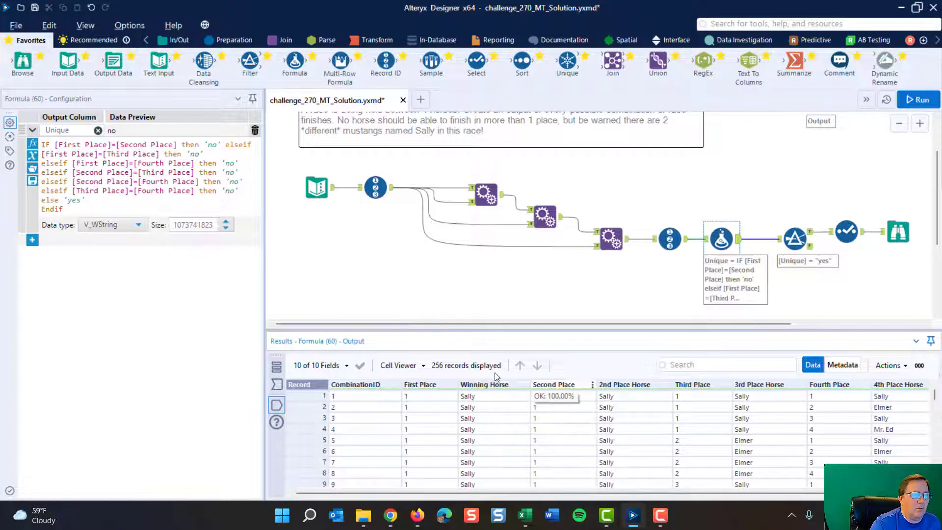
mouse_move(700, 389)
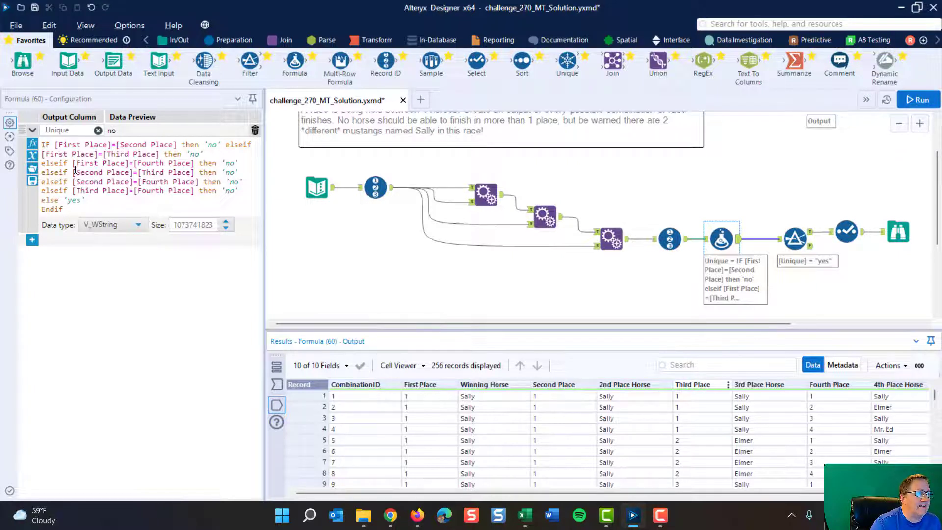
double_click(88, 172)
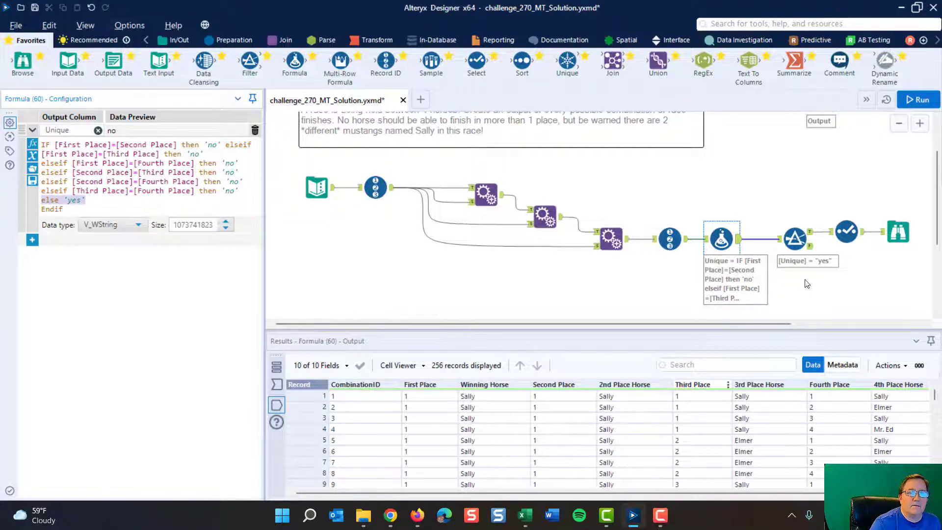
- Inspect the Filter's Basic condition Unique Equals yes against the 256 unfiltered combinations
click(795, 238)
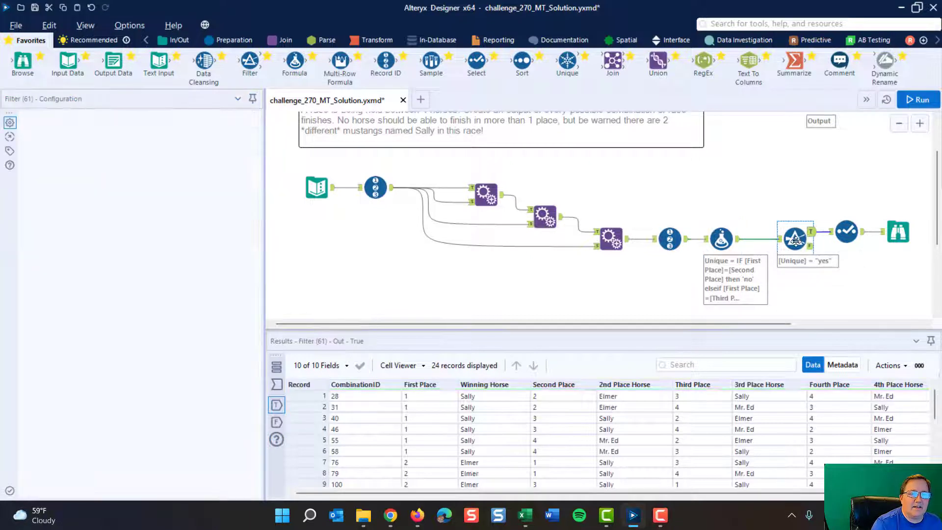
click(795, 239)
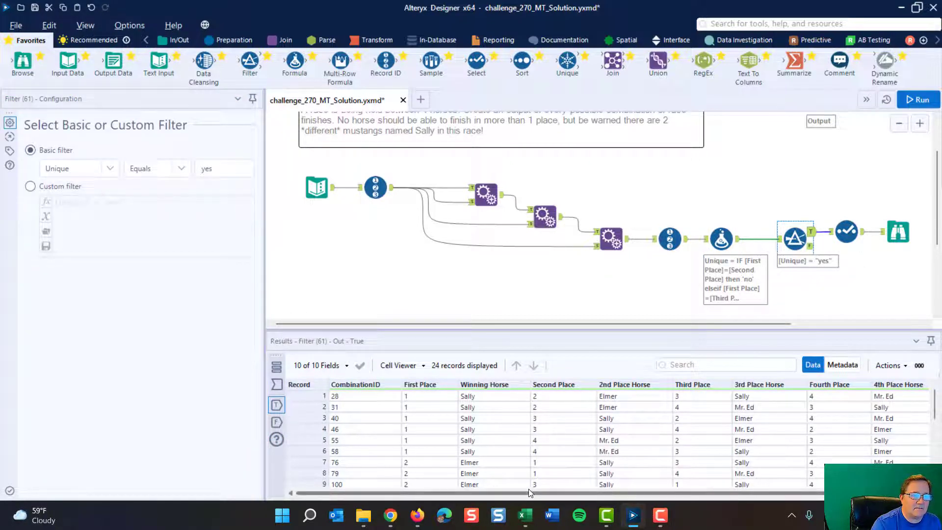
click(611, 239)
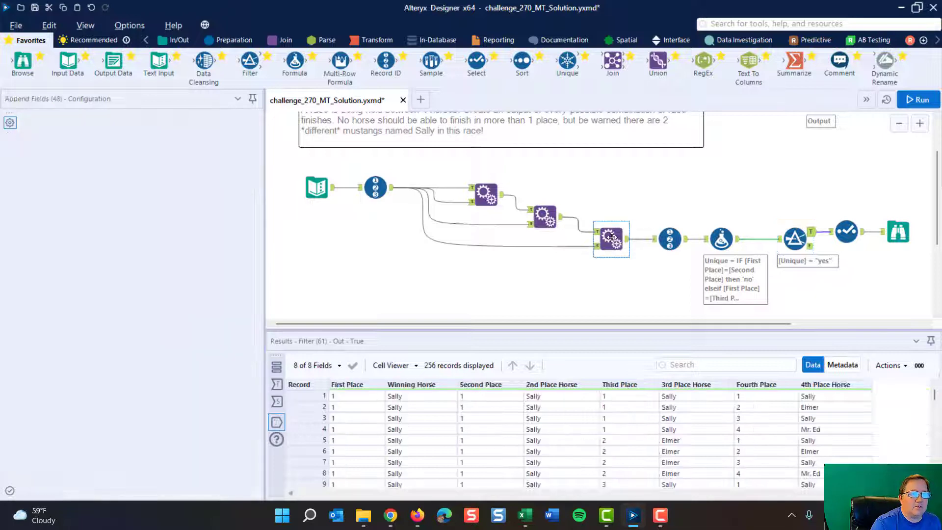
- Compare the last append and Formula outputs, then return to the Filter's 24 unique records
click(610, 239)
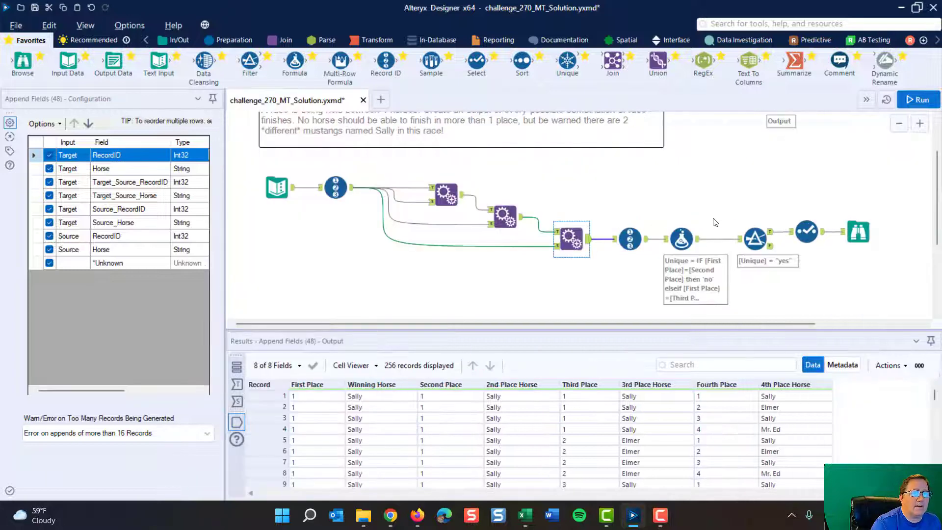
click(681, 239)
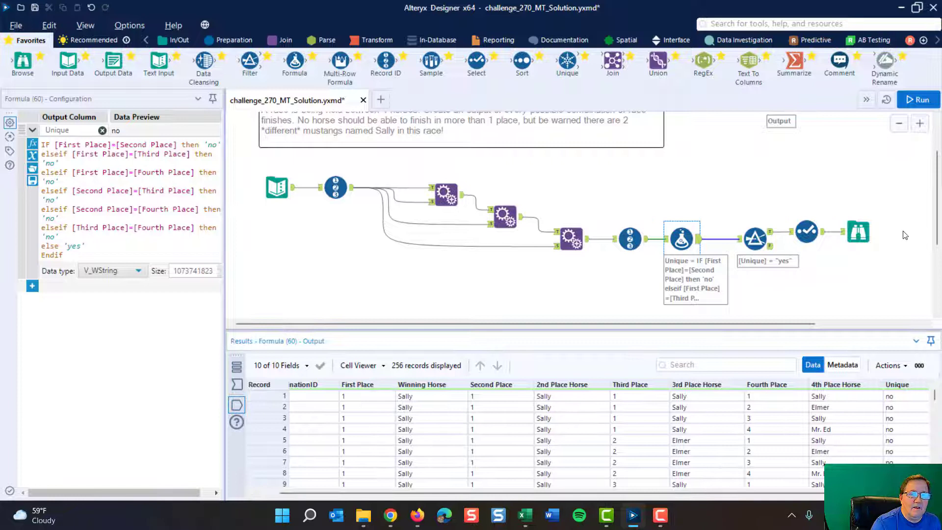
click(756, 238)
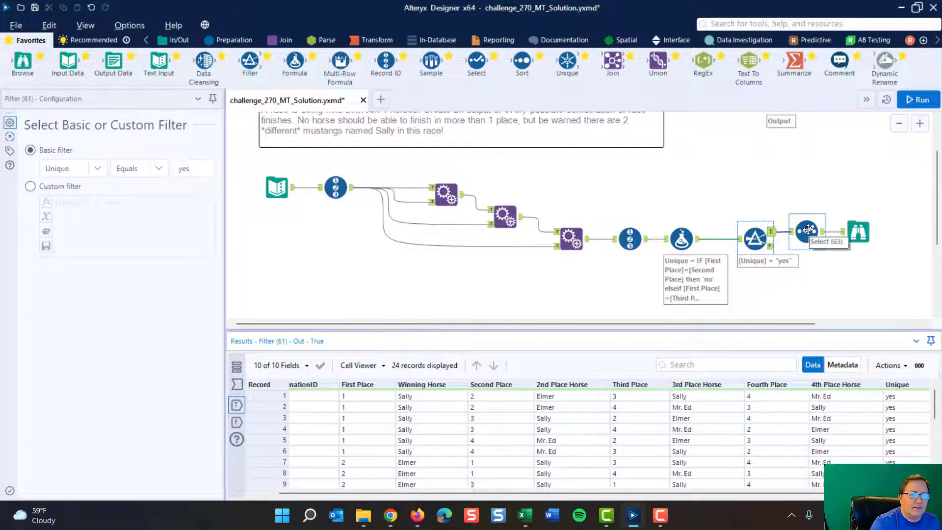
- In the Select tool keeping the four horse-name columns, choose Options > Forget All Missing Fields
click(807, 231)
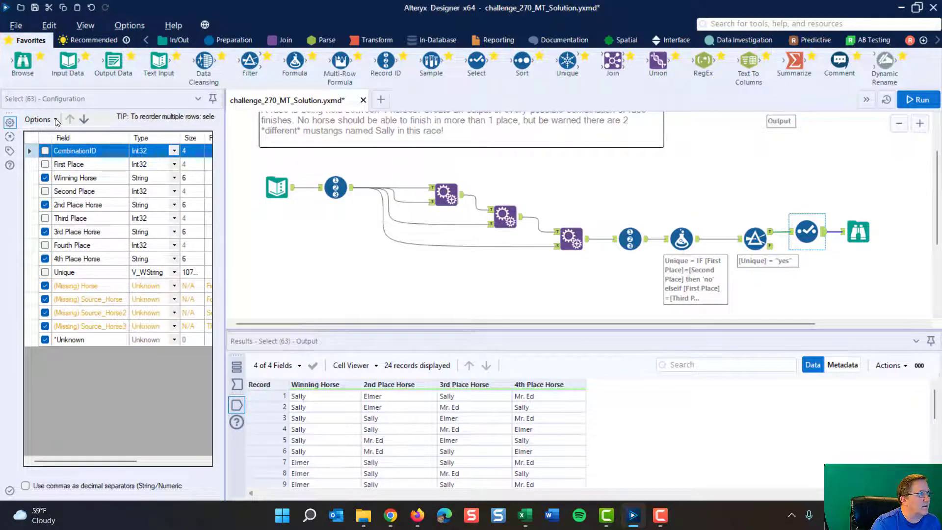
click(37, 119)
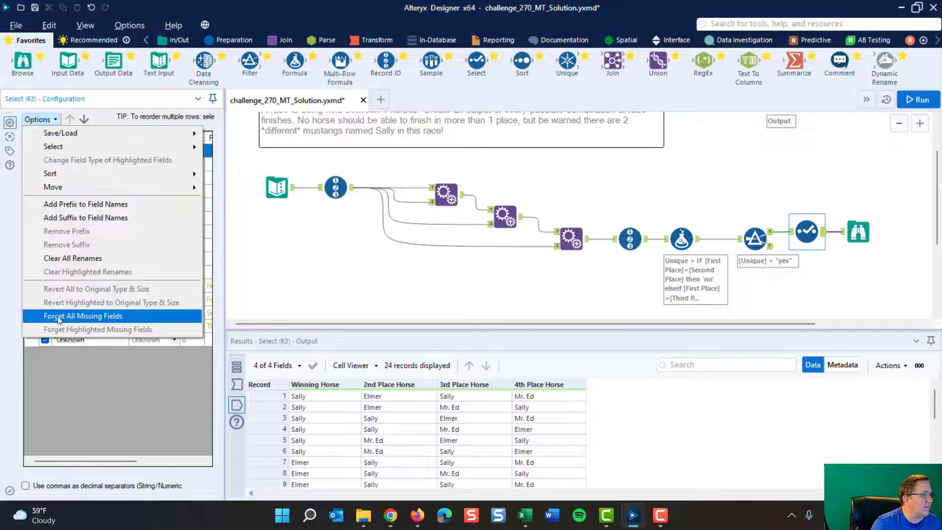
click(83, 316)
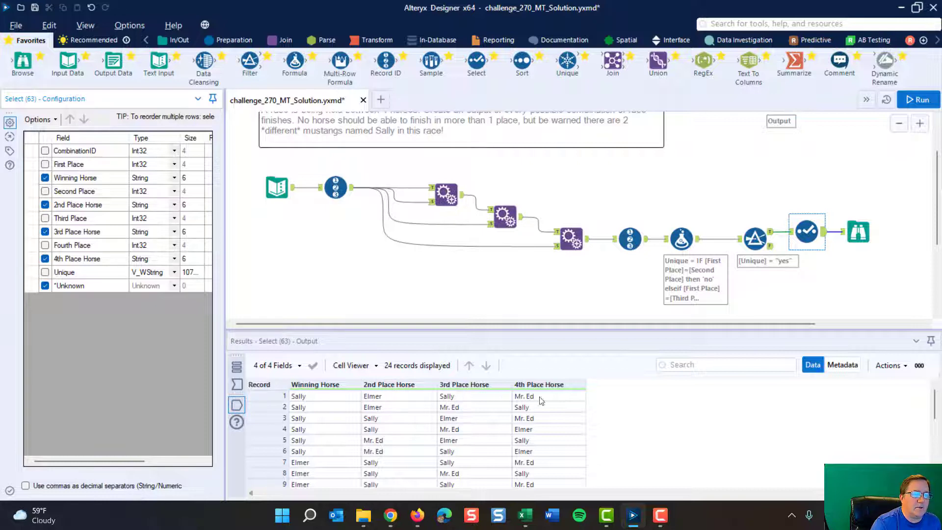
mouse_move(429, 338)
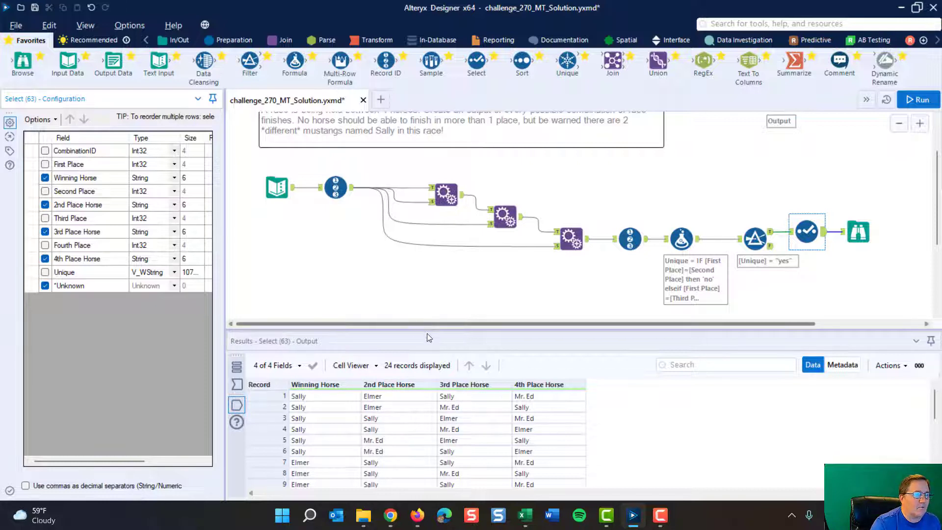